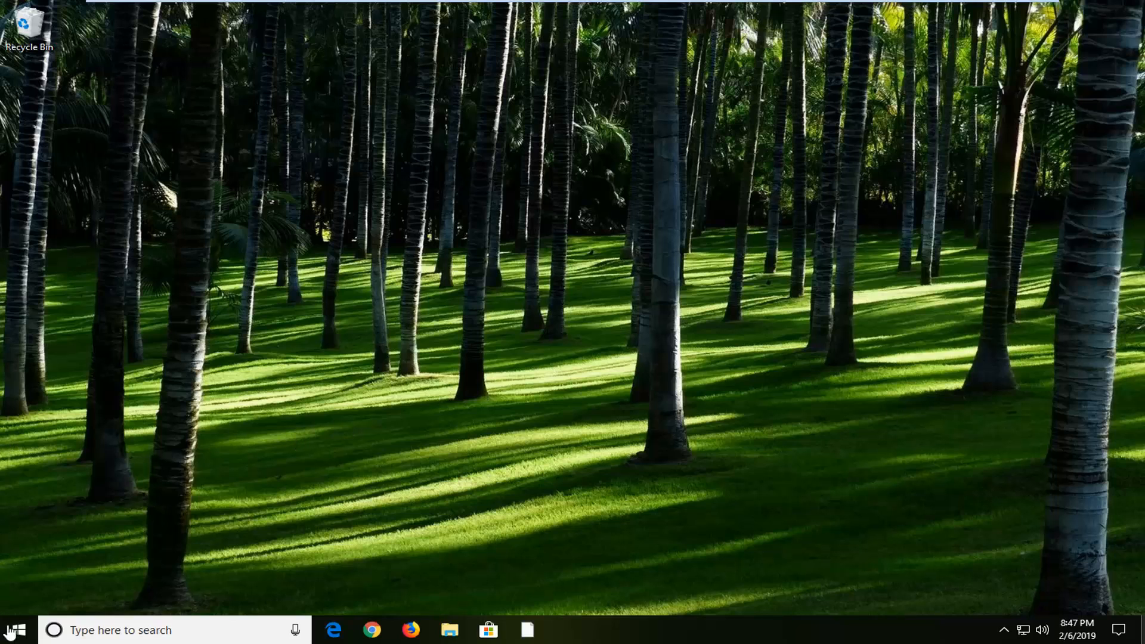
# - Launch File Explorer from the Start search and show This PC's drives
pyautogui.click(12, 630)
pyautogui.write('f')
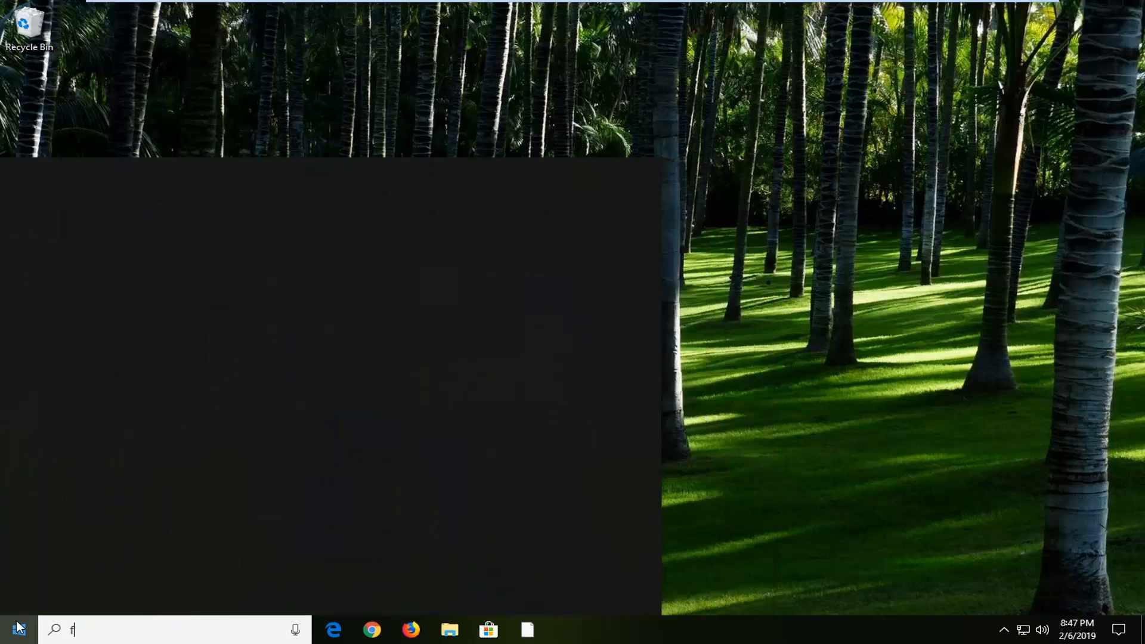
pyautogui.write('ile explorer')
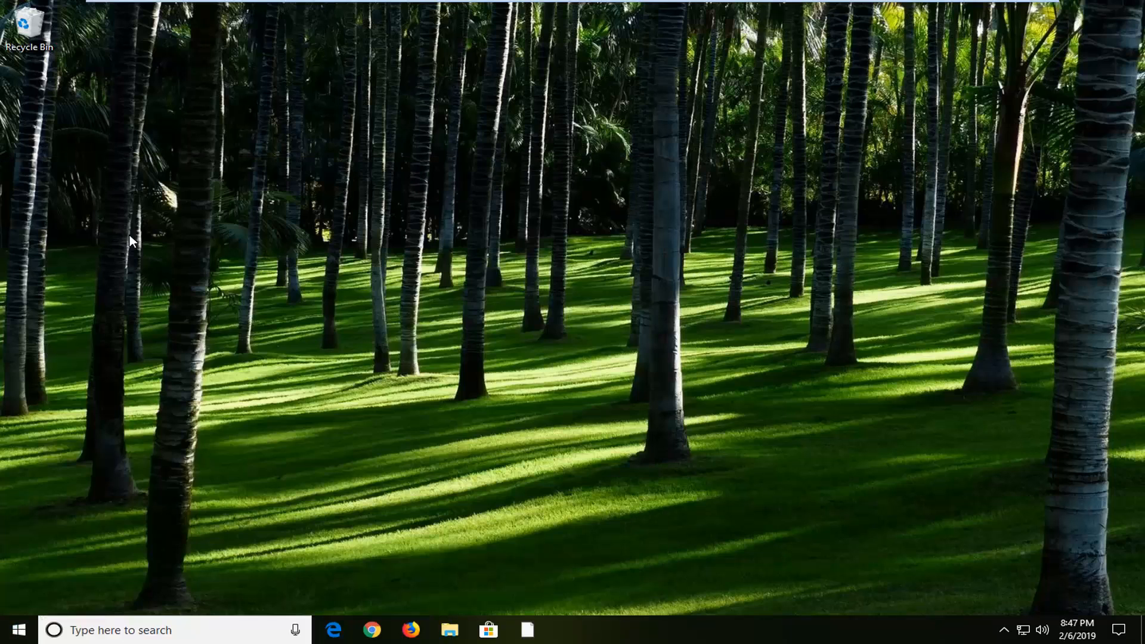
pyautogui.click(450, 630)
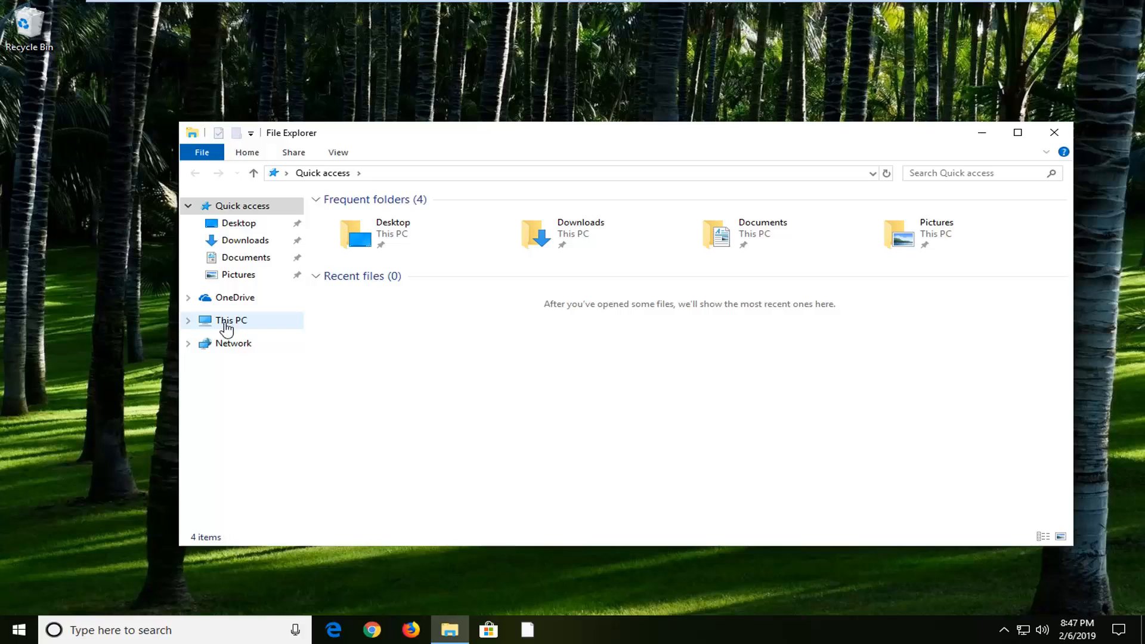
pyautogui.click(231, 320)
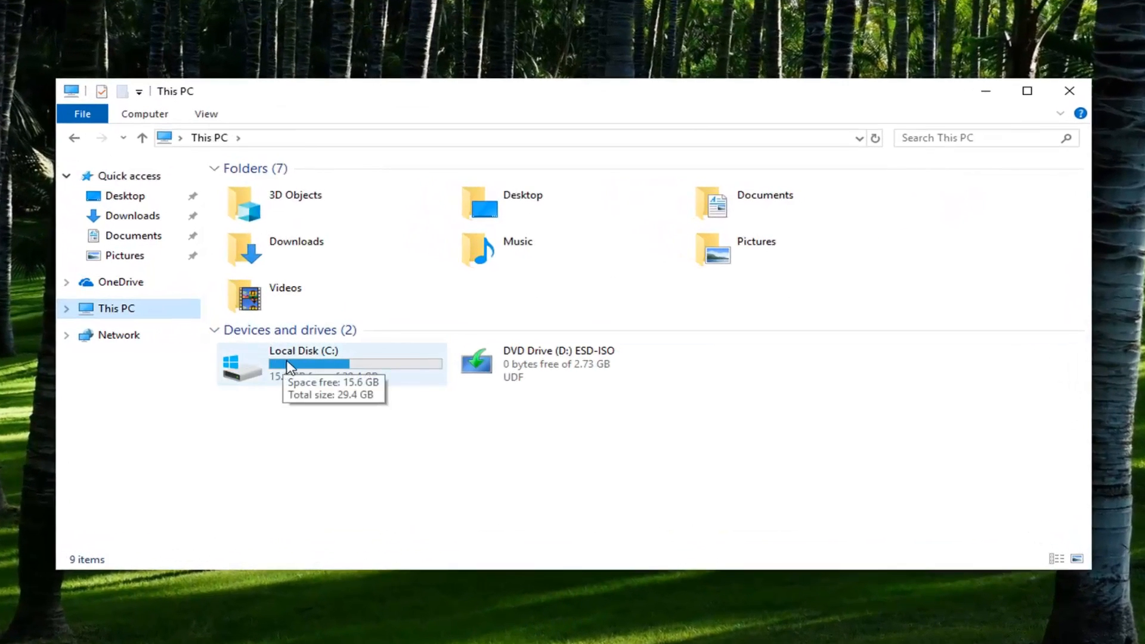
pyautogui.moveTo(244, 358)
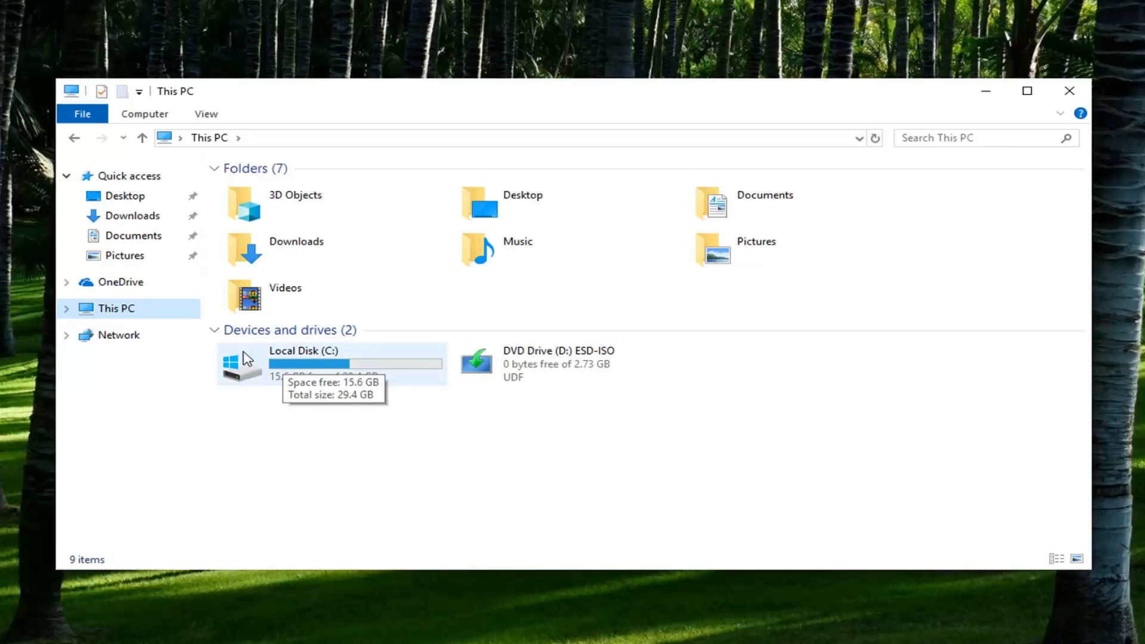
pyautogui.moveTo(272, 379)
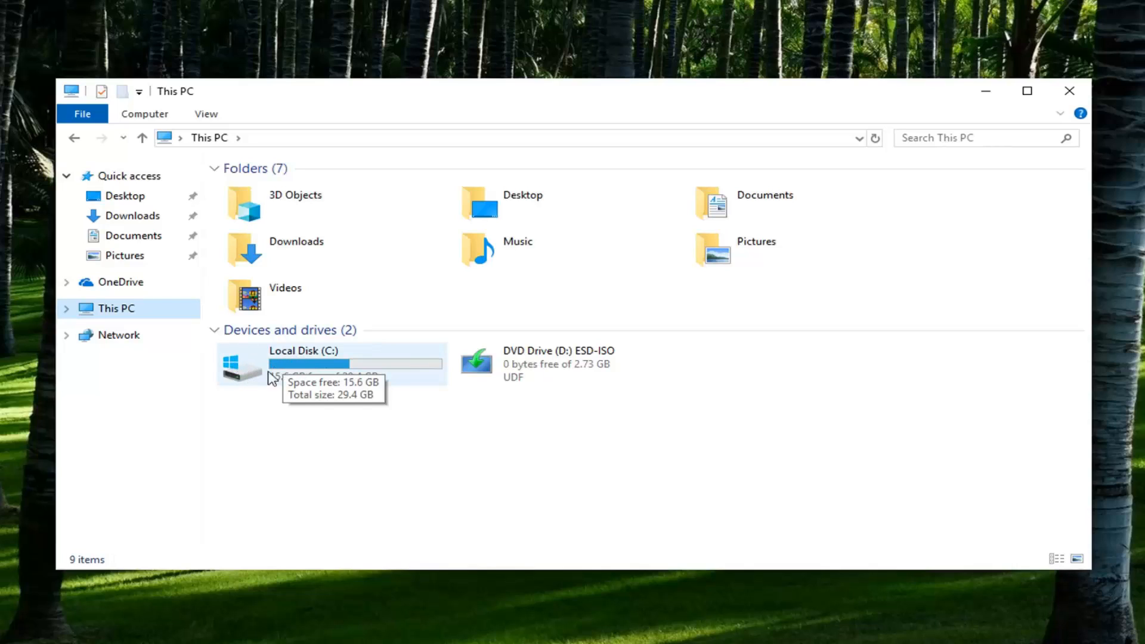
pyautogui.moveTo(298, 365)
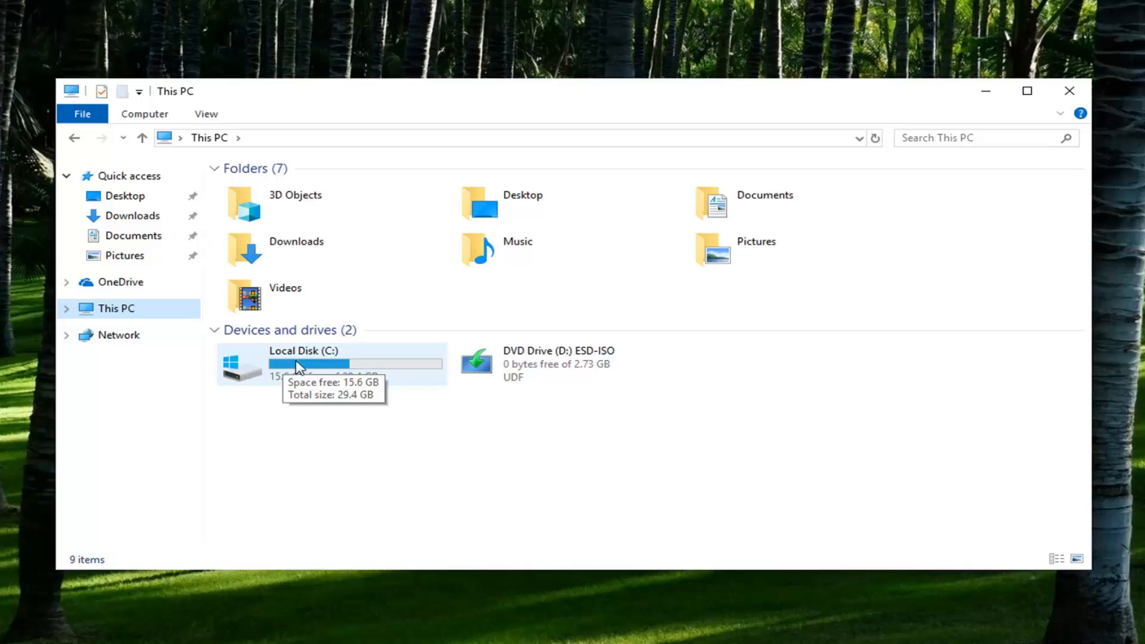
# - Navigate into Local Disk (C:) and then the Windows folder, heading toward System32
pyautogui.doubleClick(299, 364)
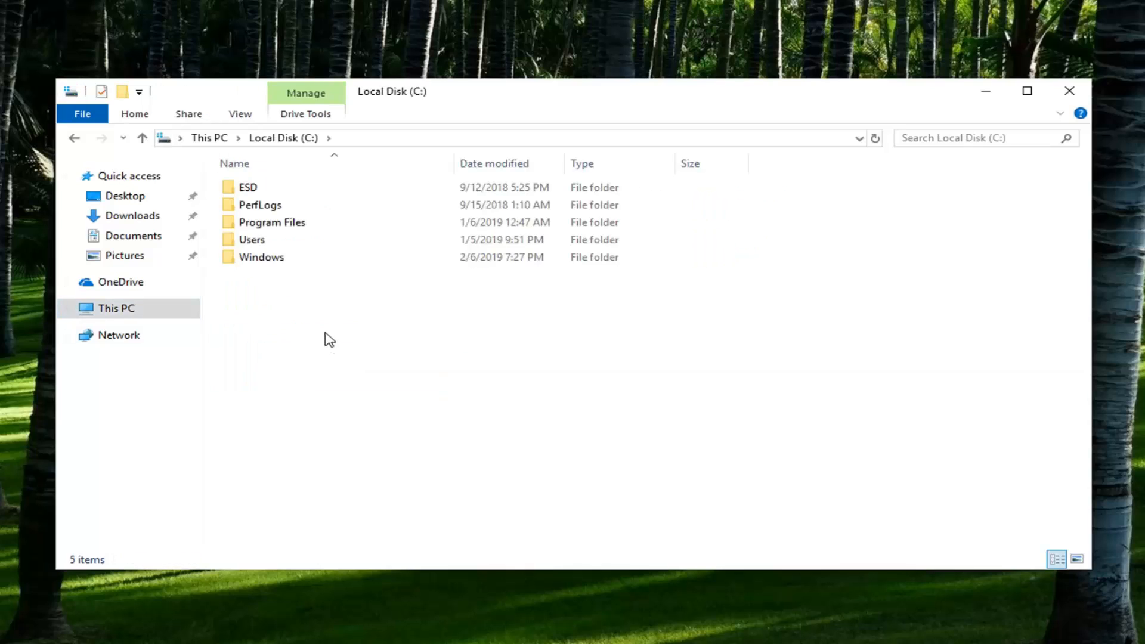
pyautogui.doubleClick(261, 256)
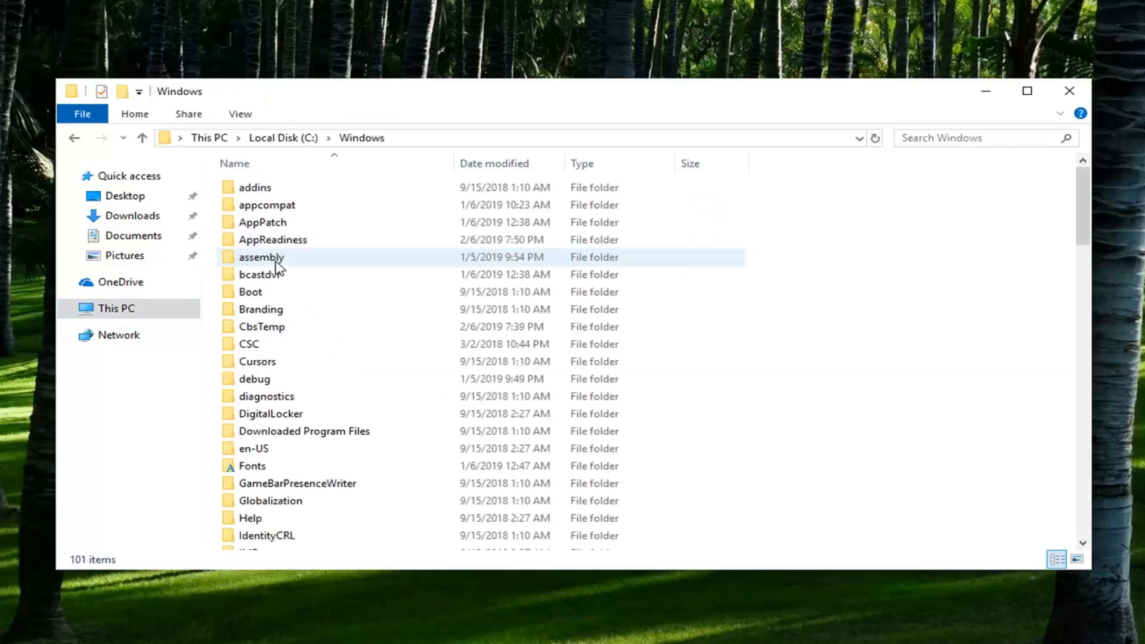
pyautogui.scroll(-3)
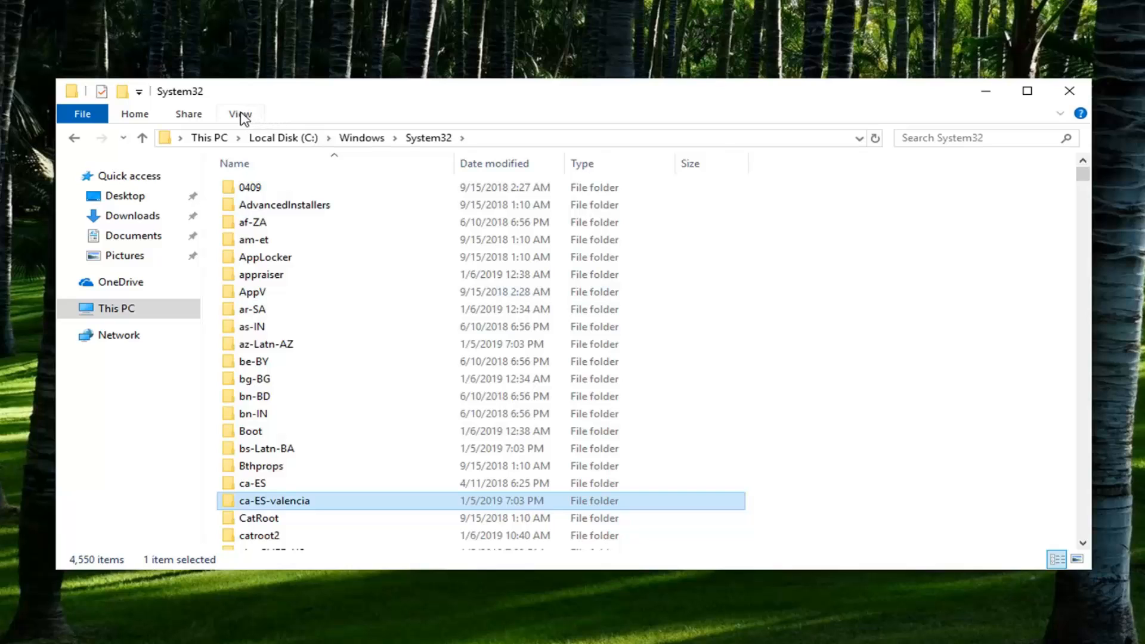
# - Set Folder Options to 'Show hidden files, folders, and drives' and confirm
pyautogui.click(240, 113)
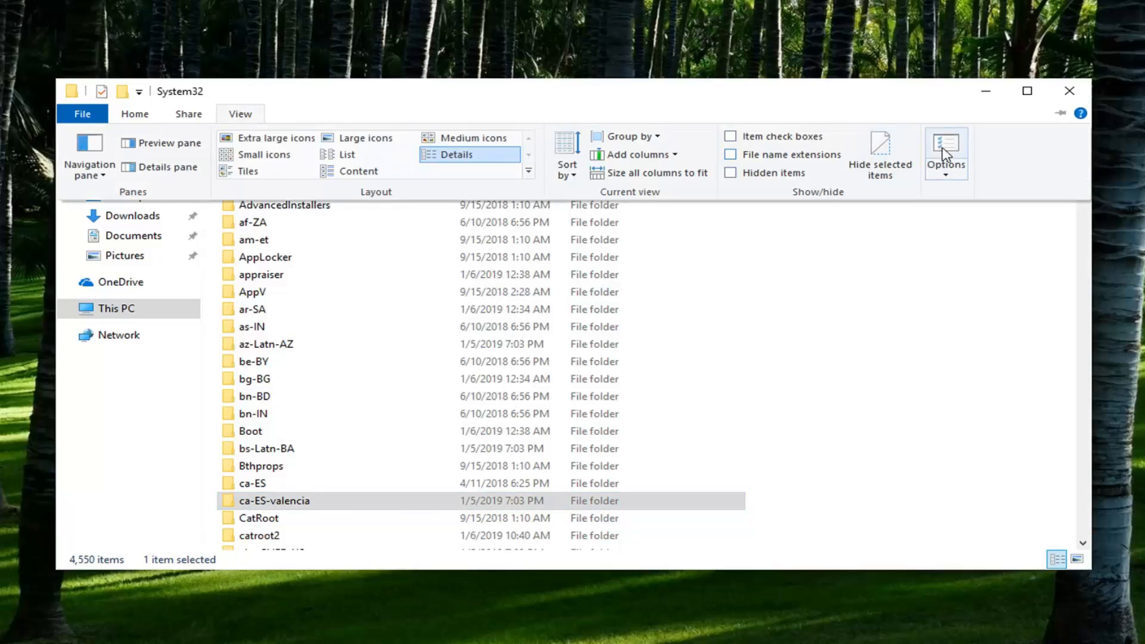
pyautogui.click(945, 150)
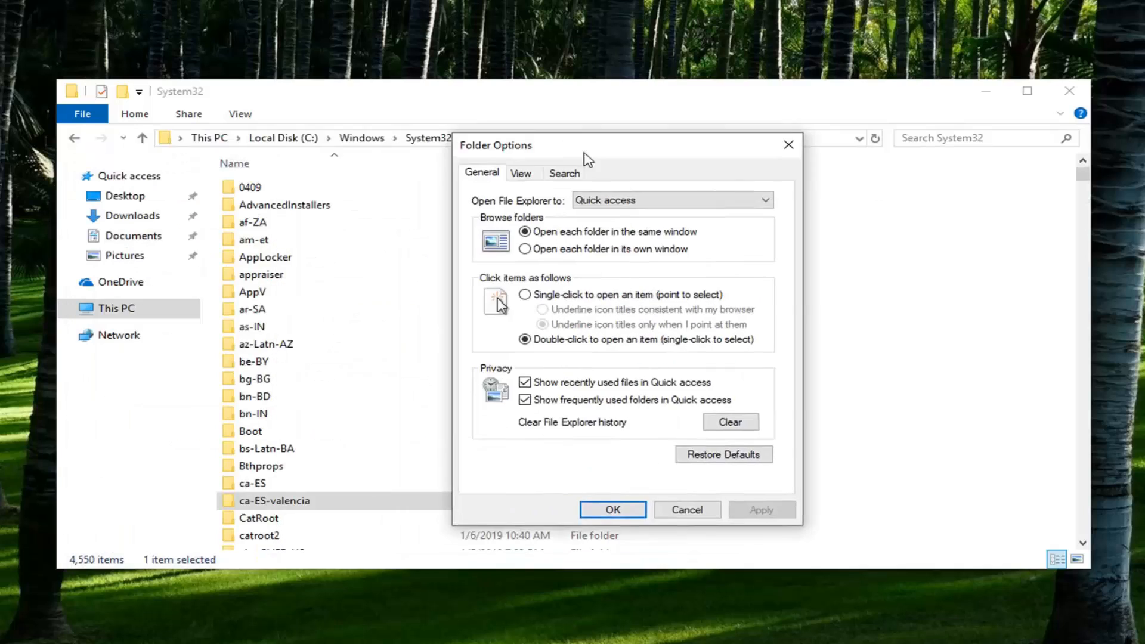
pyautogui.click(521, 173)
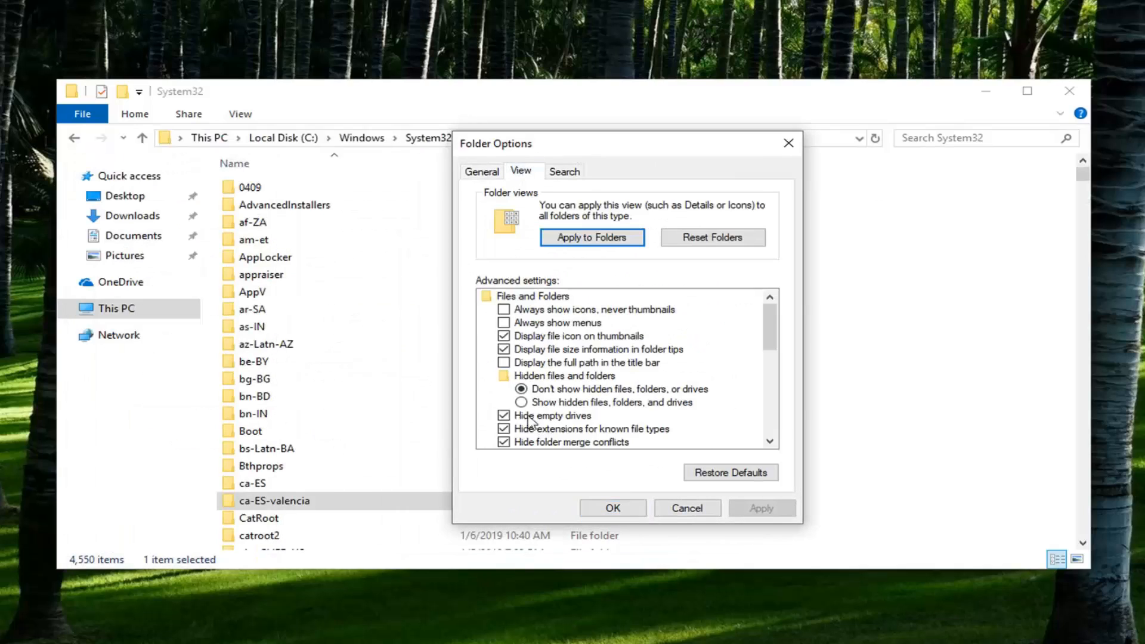
pyautogui.click(522, 402)
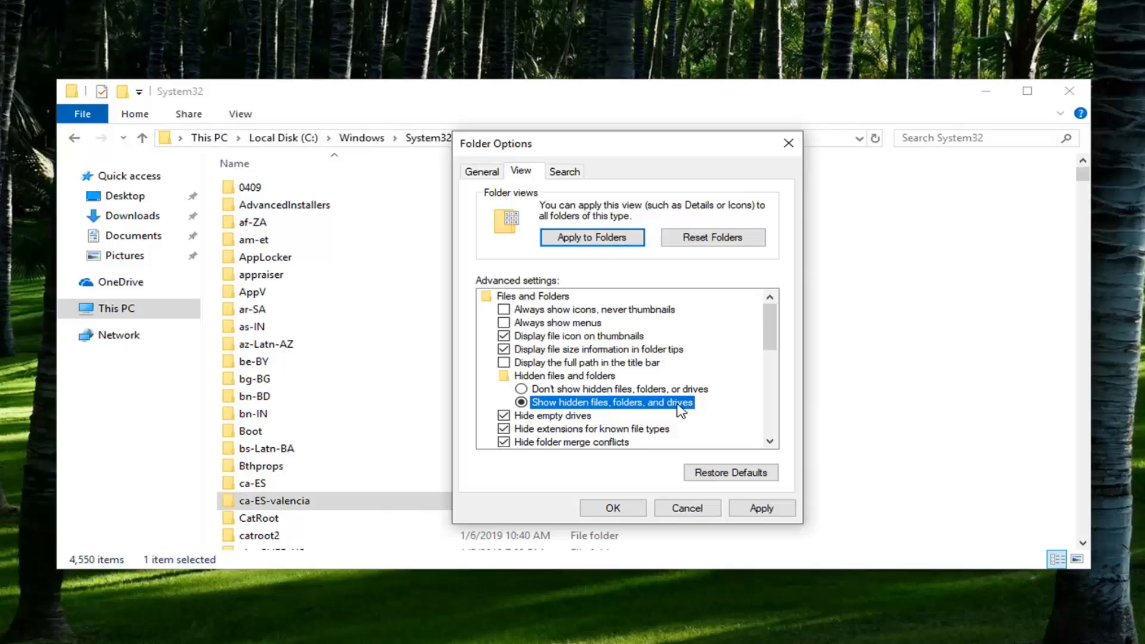
pyautogui.click(612, 508)
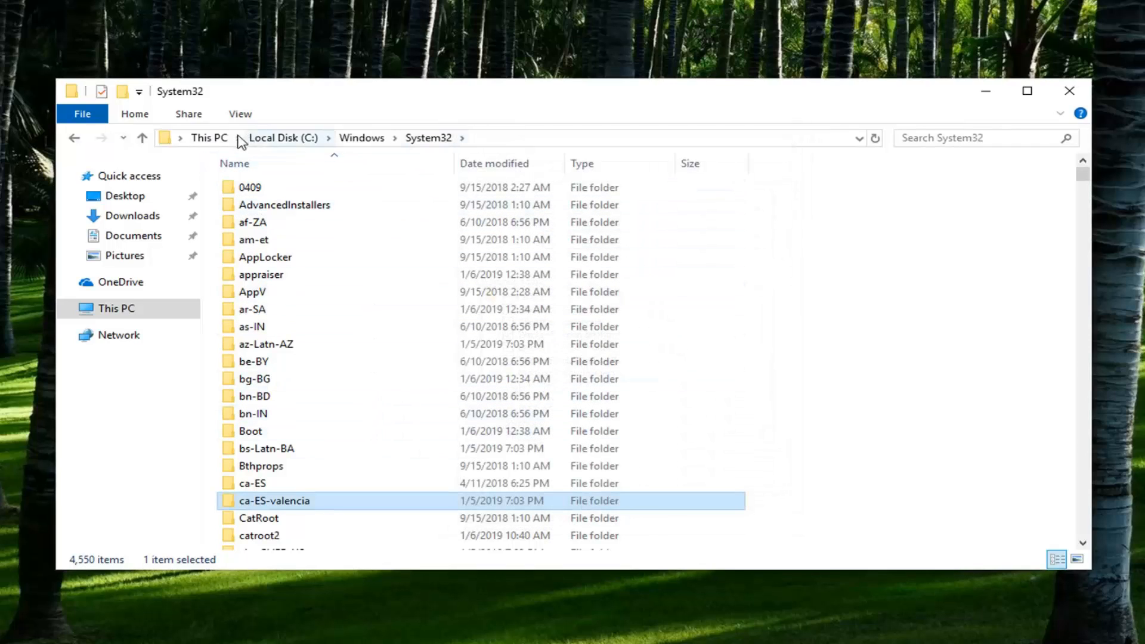
pyautogui.moveTo(375, 136)
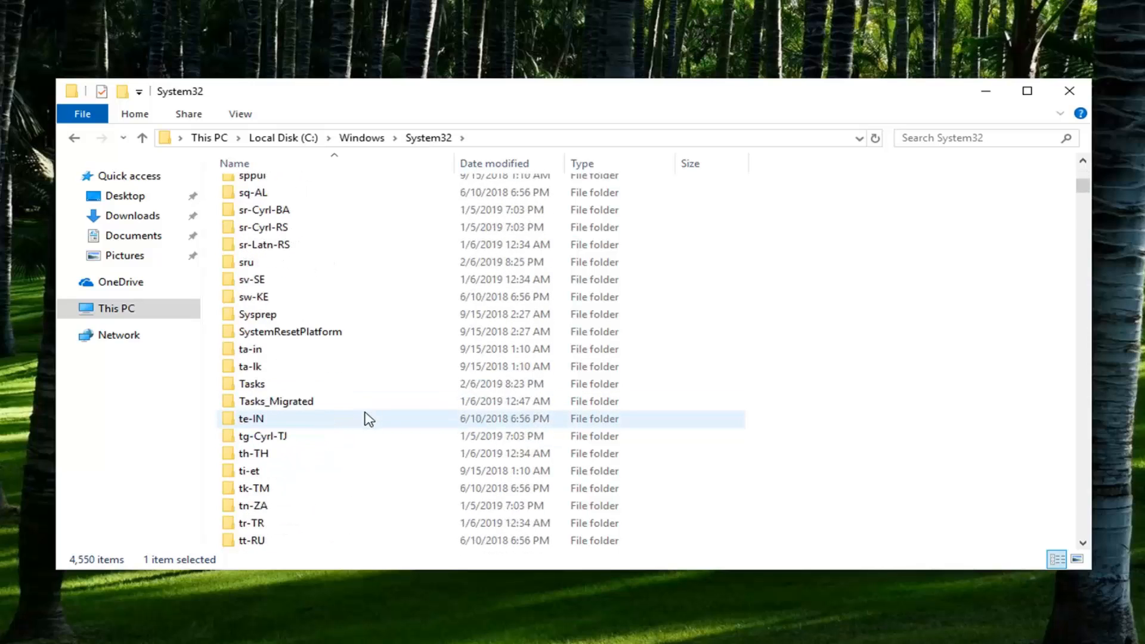
# - Enter the Sysprep folder in System32 and select the sysprep application
pyautogui.click(257, 314)
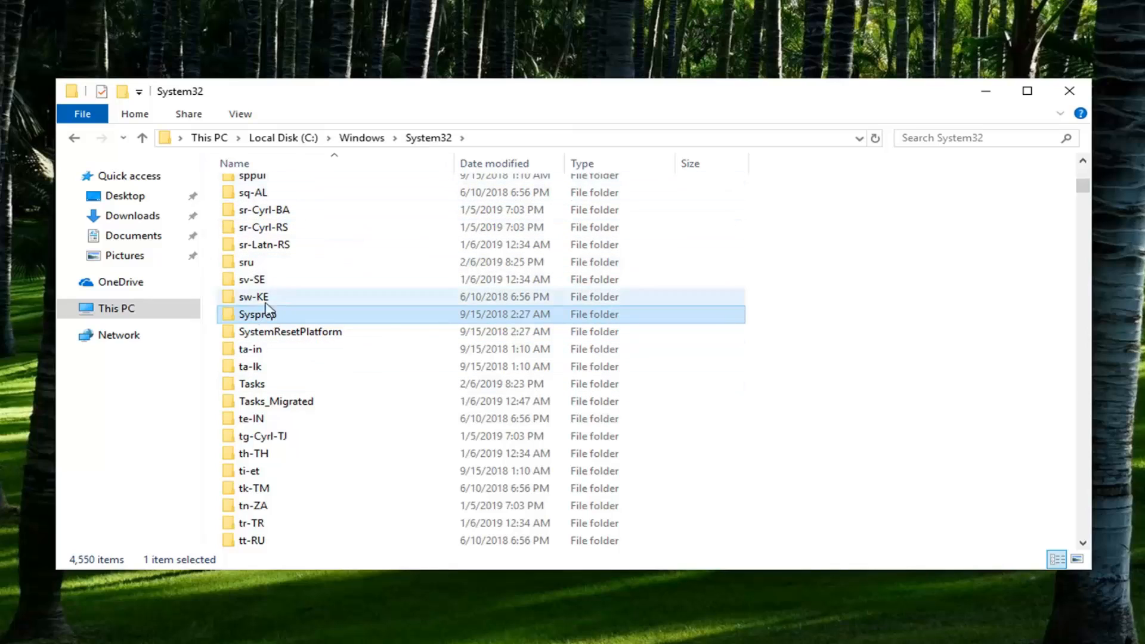
pyautogui.moveTo(258, 313)
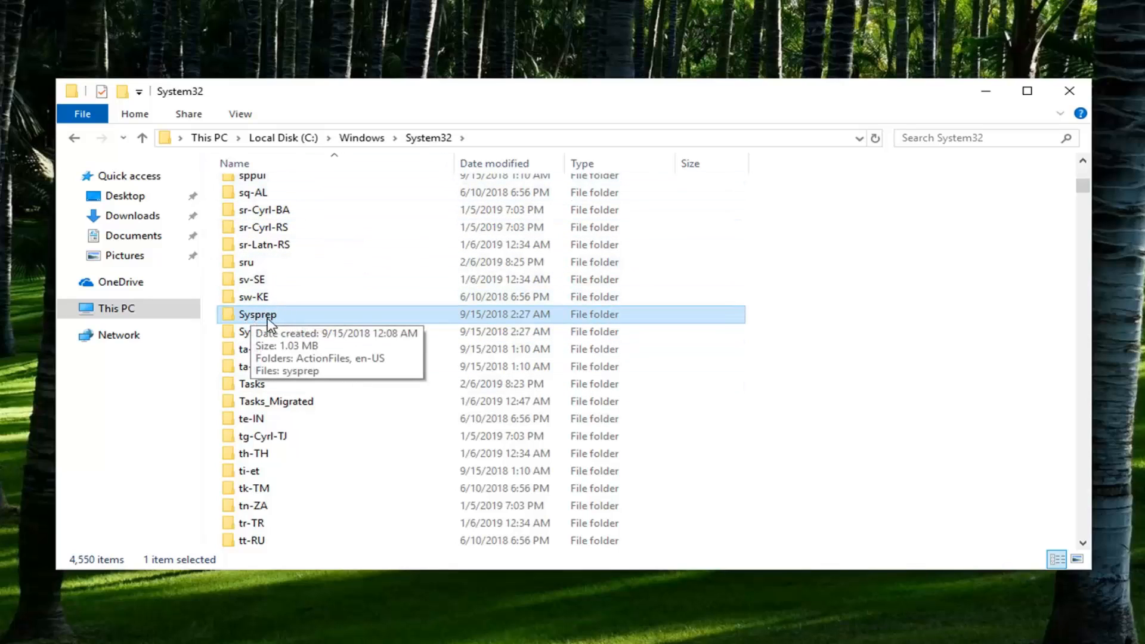
pyautogui.doubleClick(257, 313)
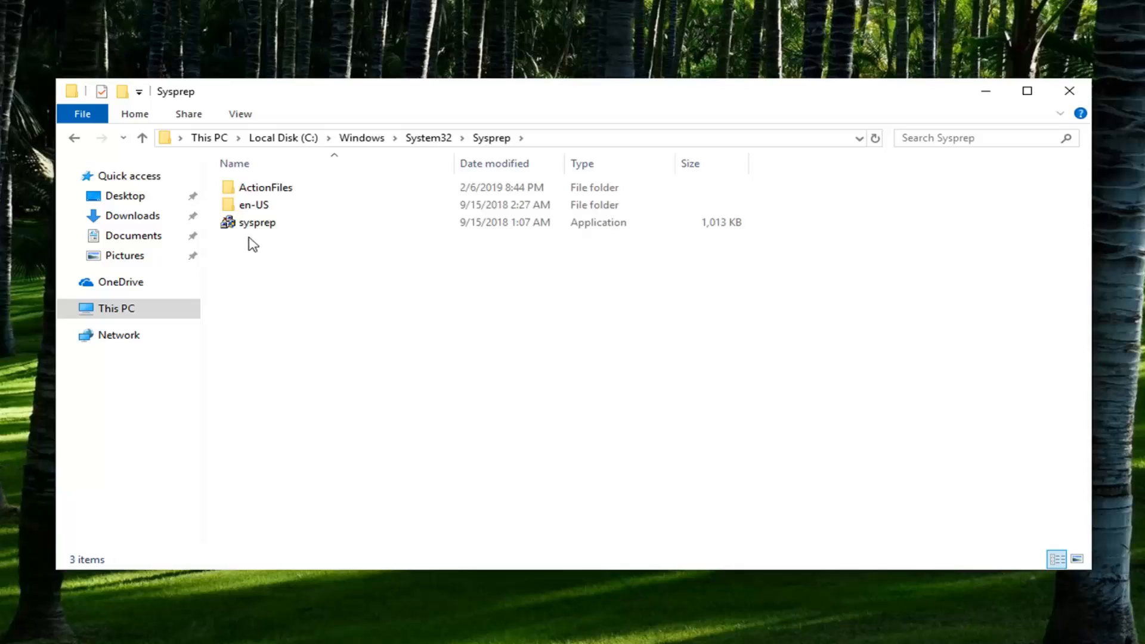
pyautogui.click(258, 221)
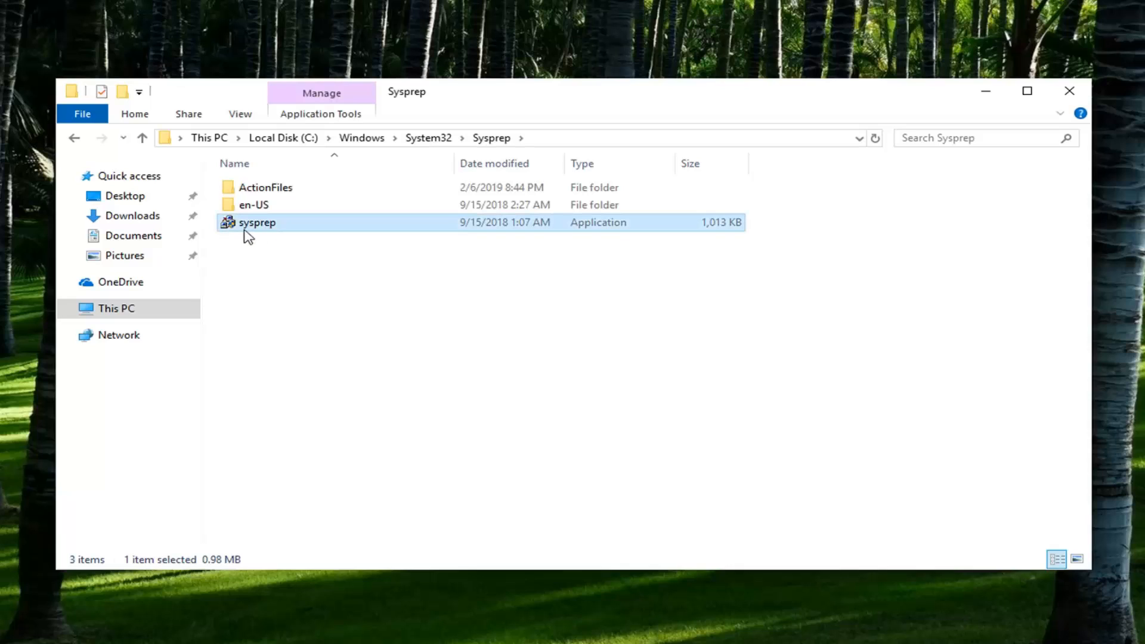
# - Run sysprep as administrator with Generalize ticked and start the cleanup
pyautogui.rightClick(256, 222)
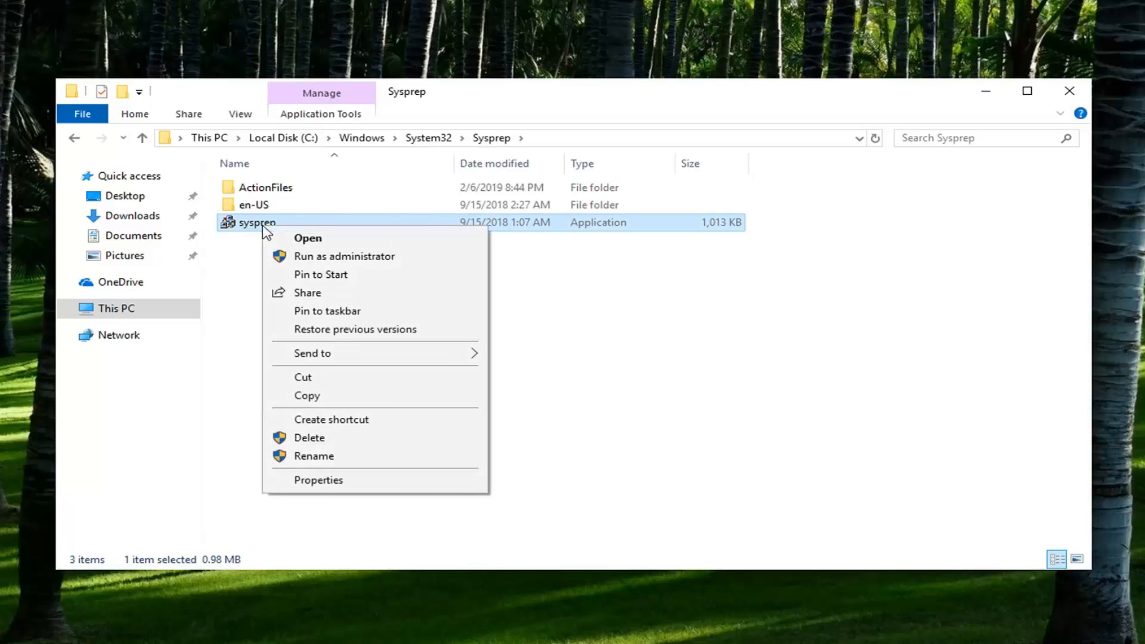
pyautogui.click(308, 238)
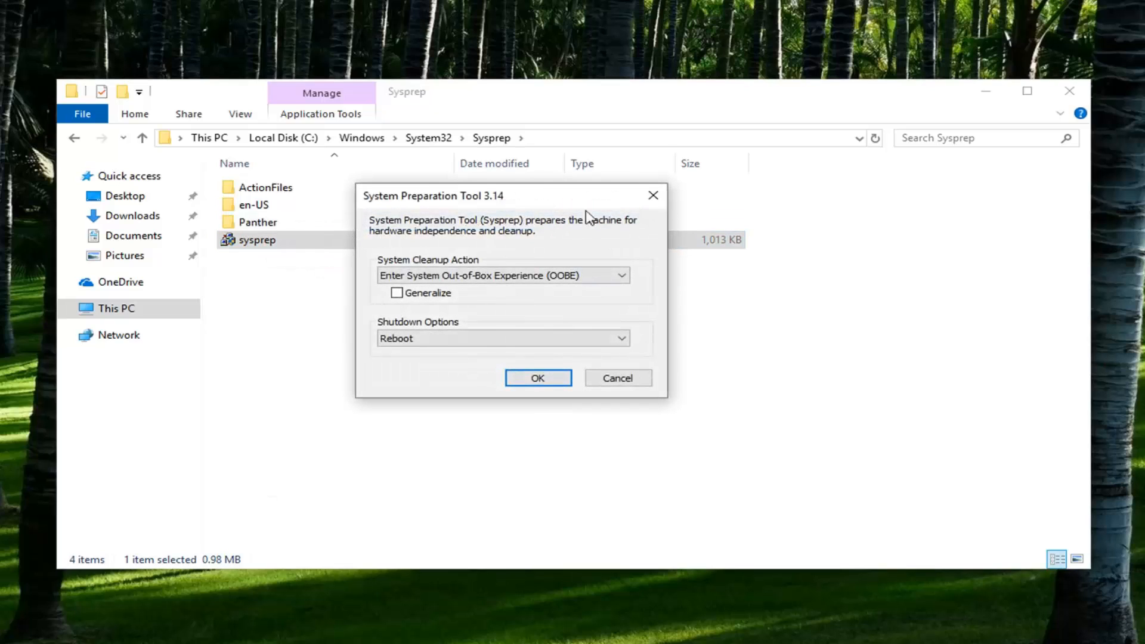
pyautogui.click(396, 293)
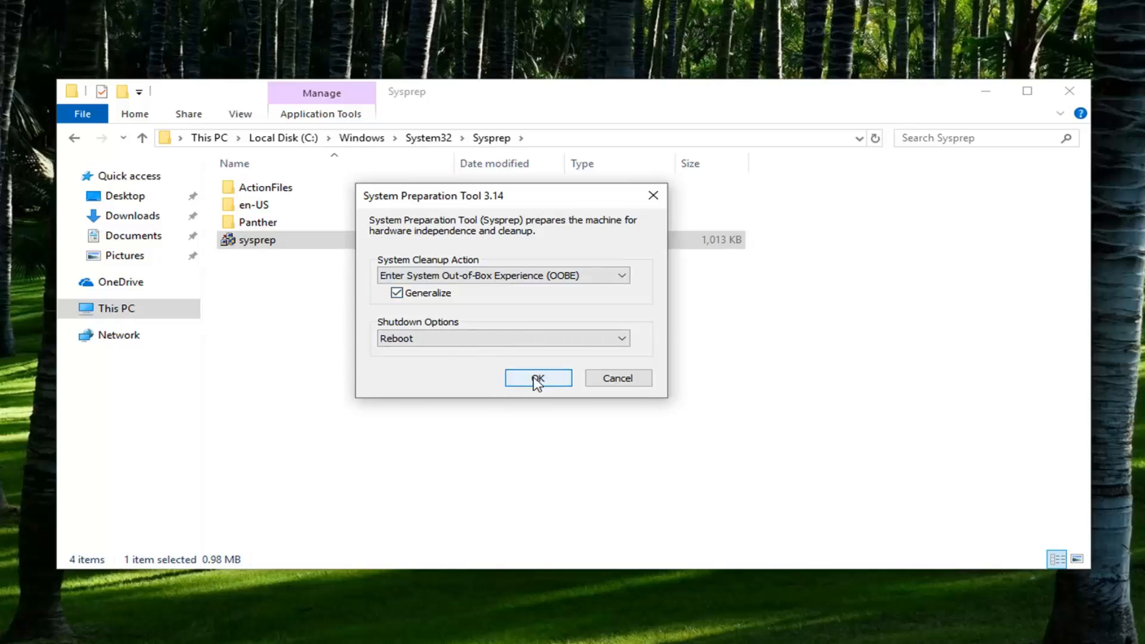
pyautogui.click(538, 379)
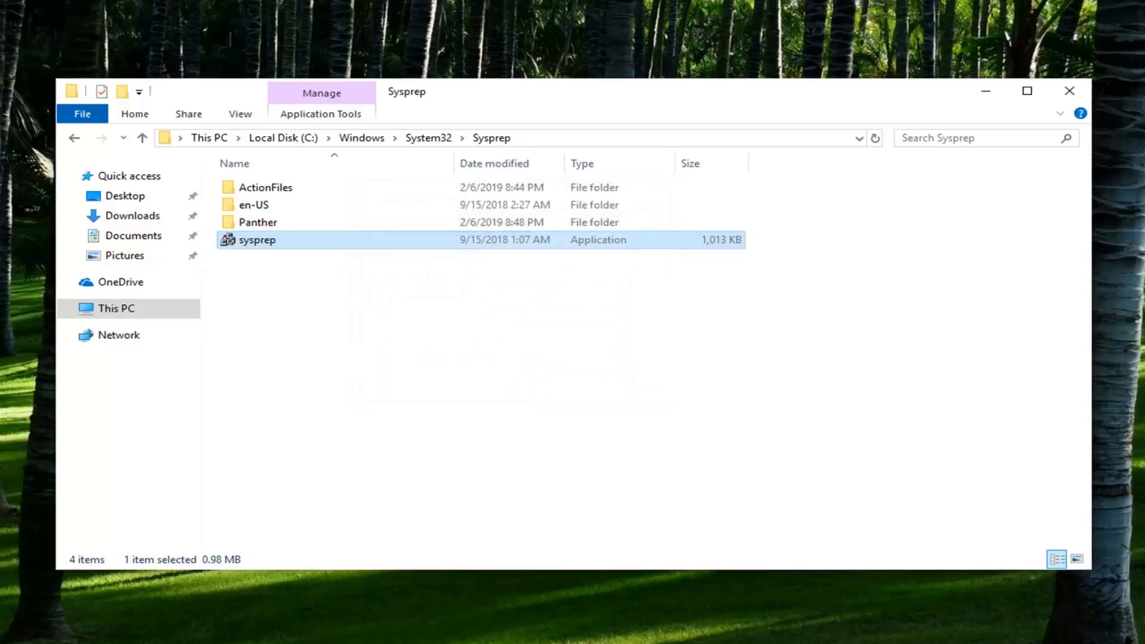
# - Dismiss the 'could not validate the Windows installation' error message
pyautogui.doubleClick(256, 240)
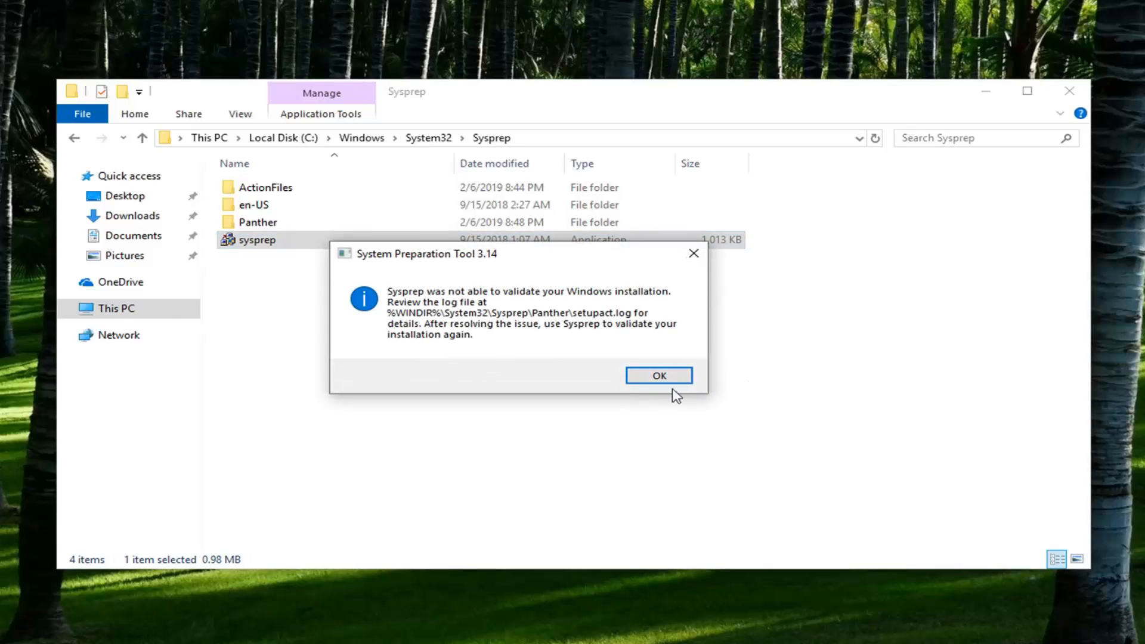
pyautogui.click(658, 376)
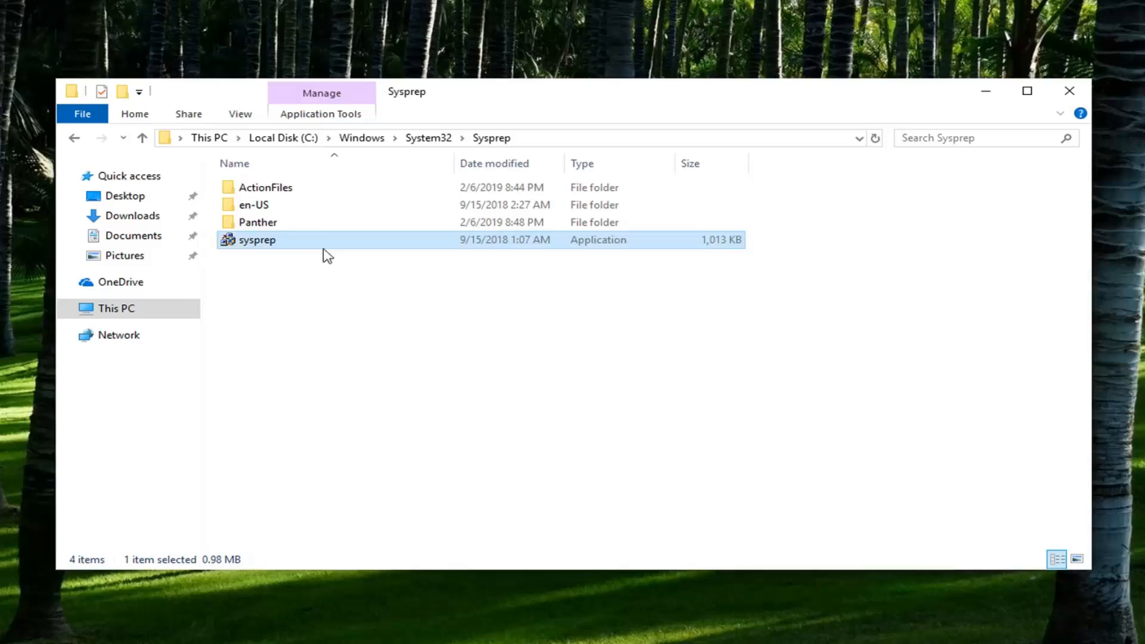